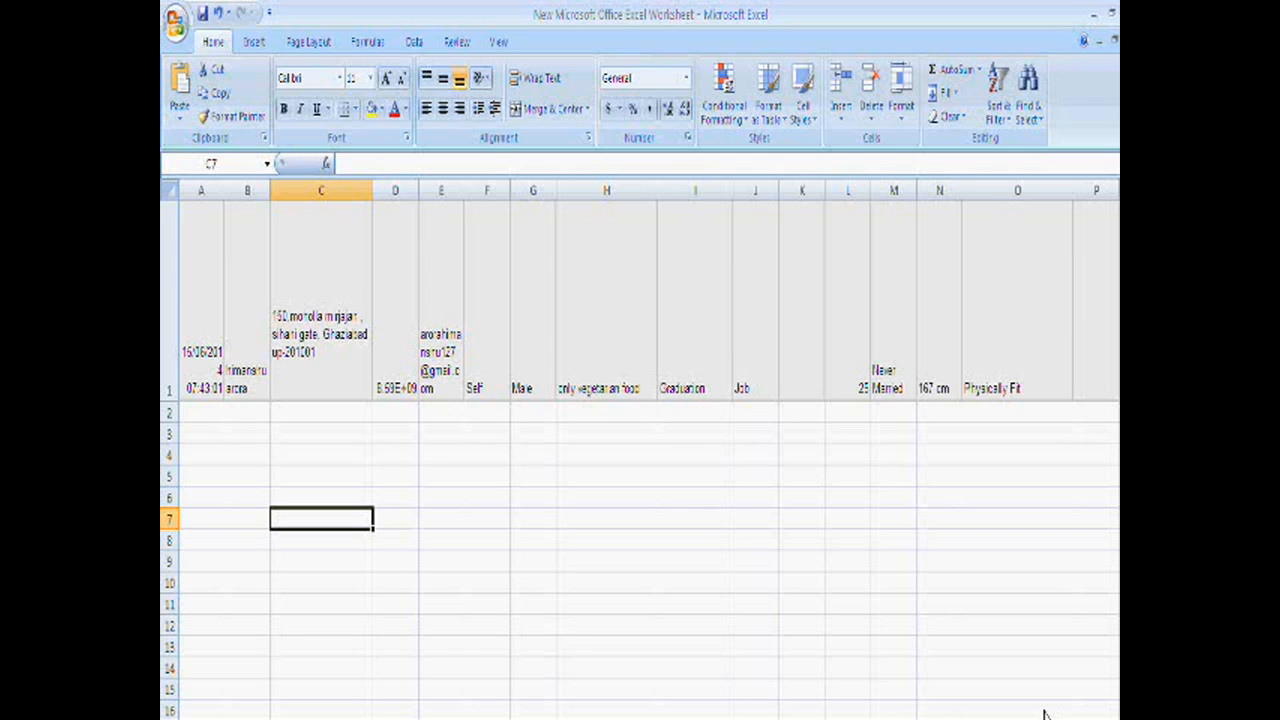
mouse_move(538, 20)
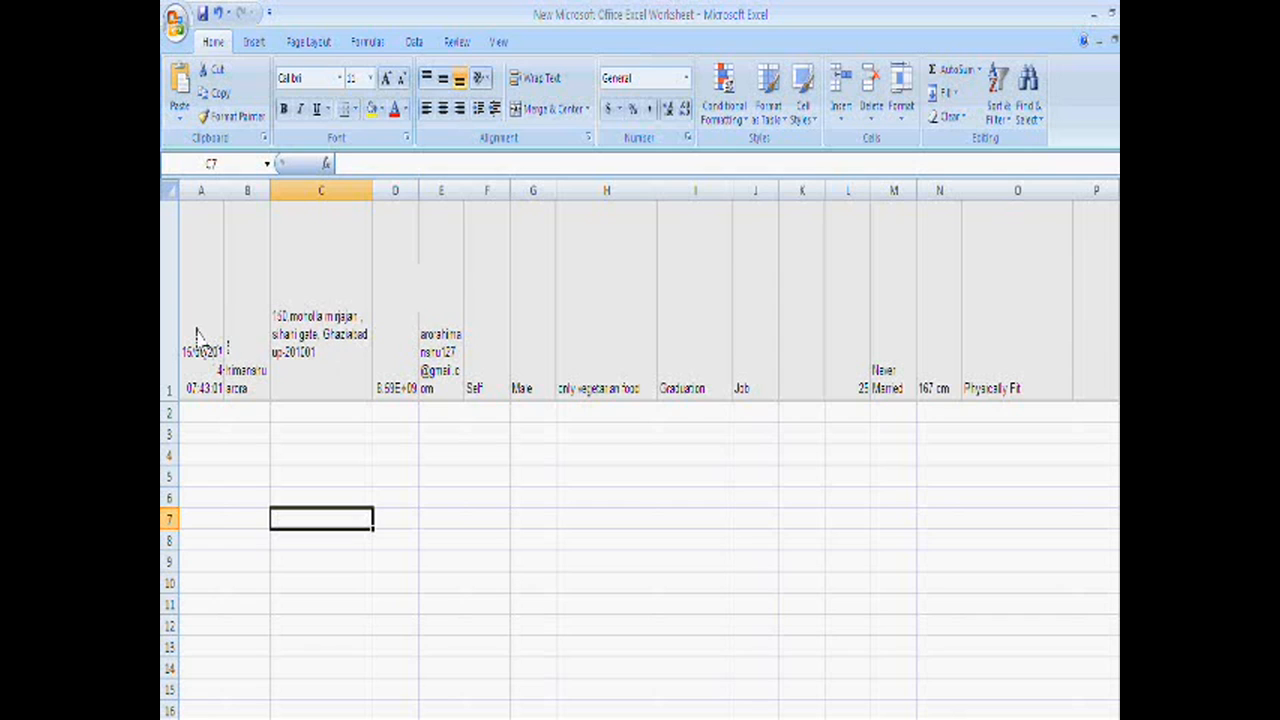
- Select all of row 1 and copy it to the clipboard
left_click(168, 388)
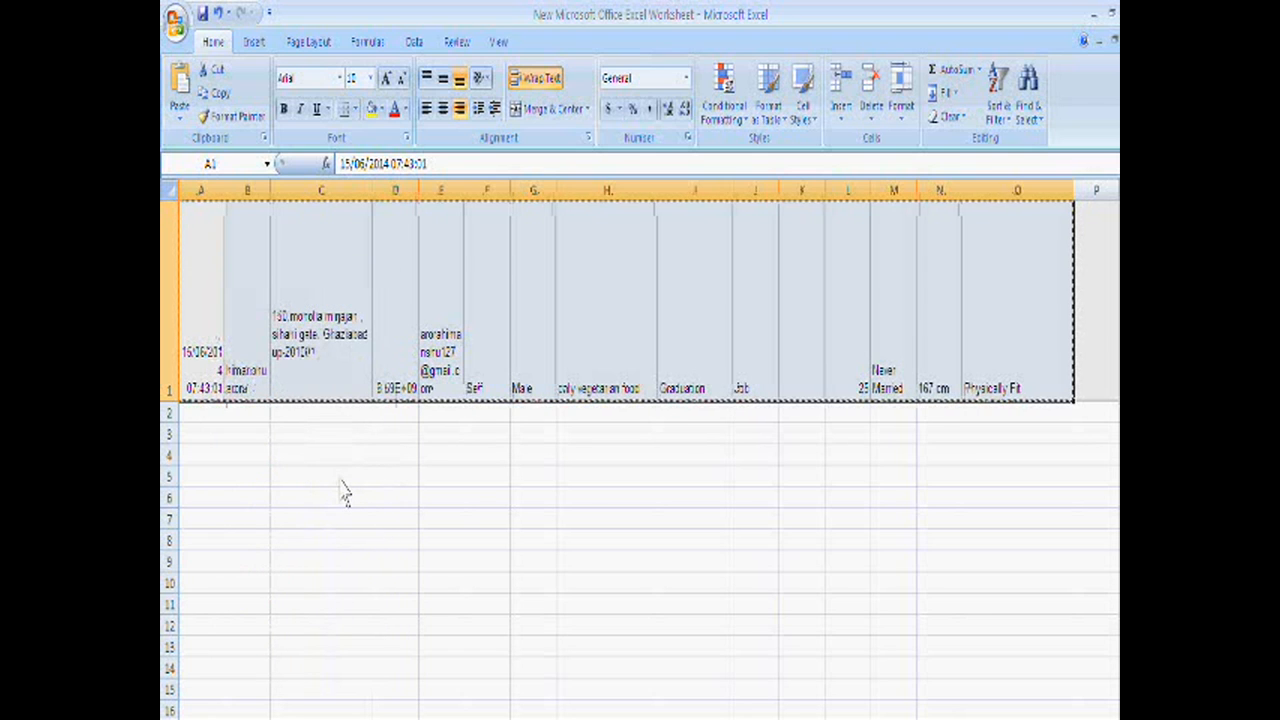
- Paste Special at C5 with Transpose, listing row 1's values down C5:C19
right_click(320, 476)
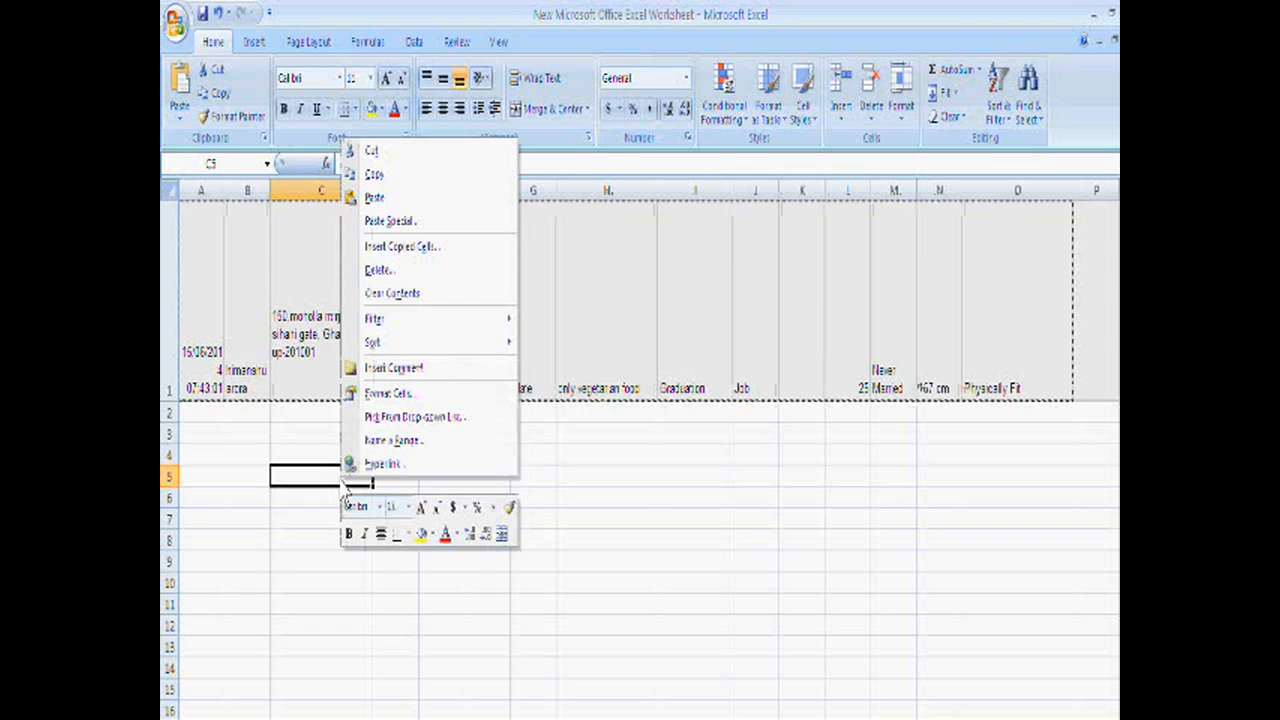
mouse_move(390, 220)
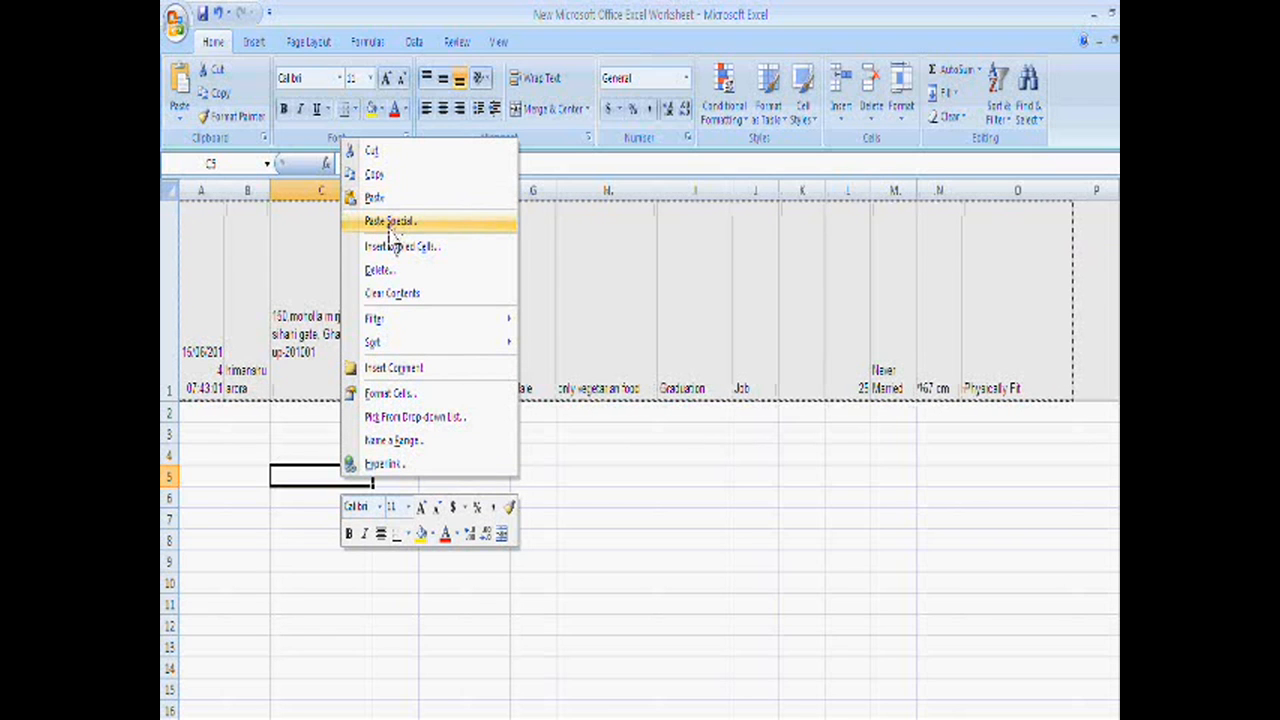
left_click(388, 220)
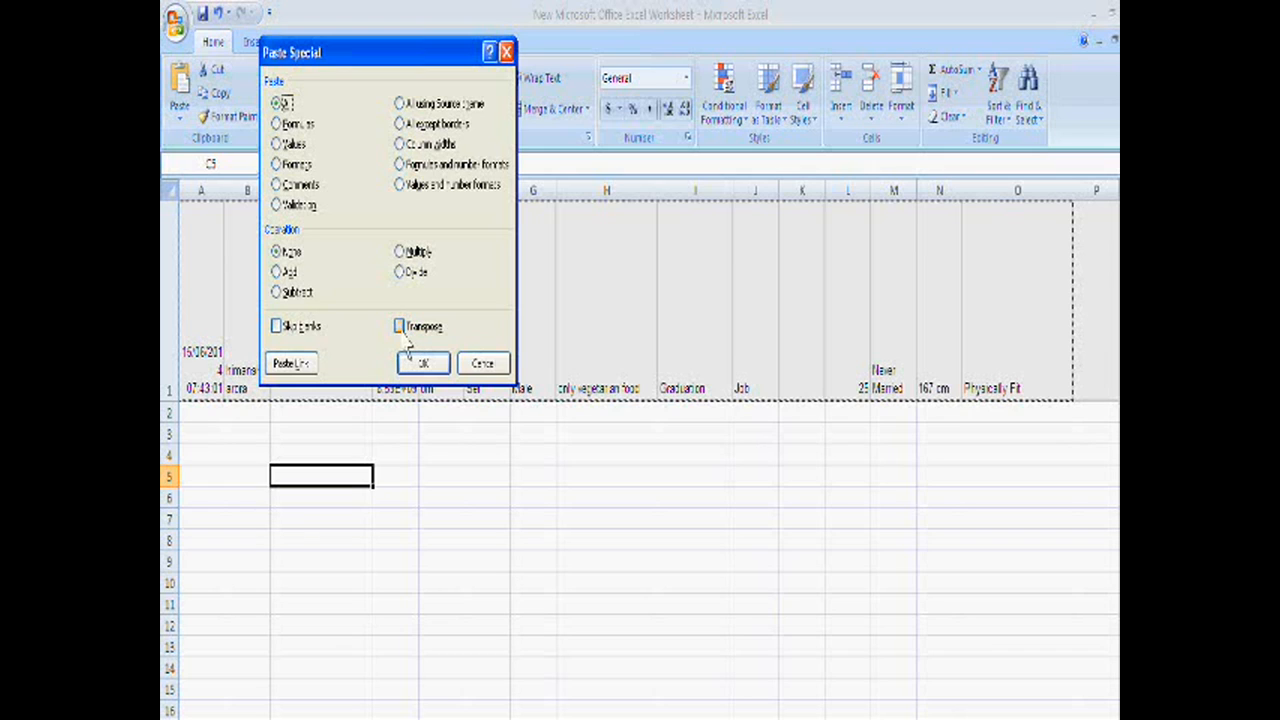
left_click(400, 326)
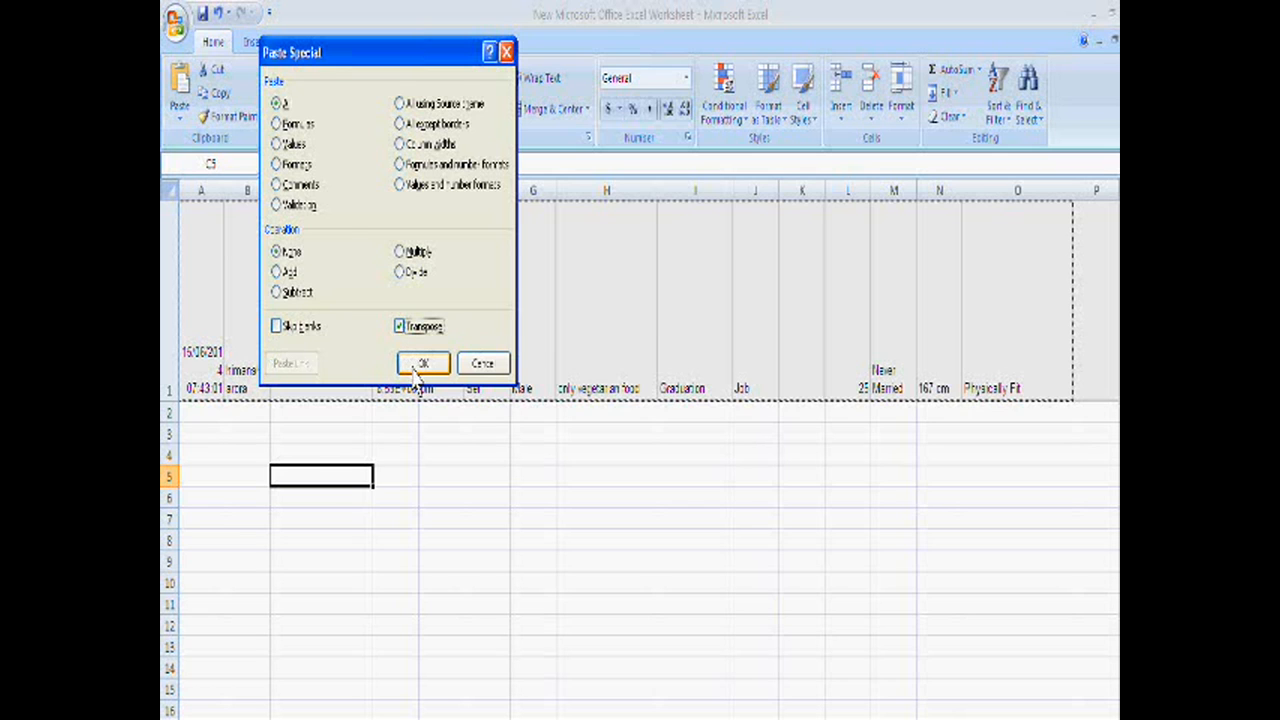
left_click(422, 362)
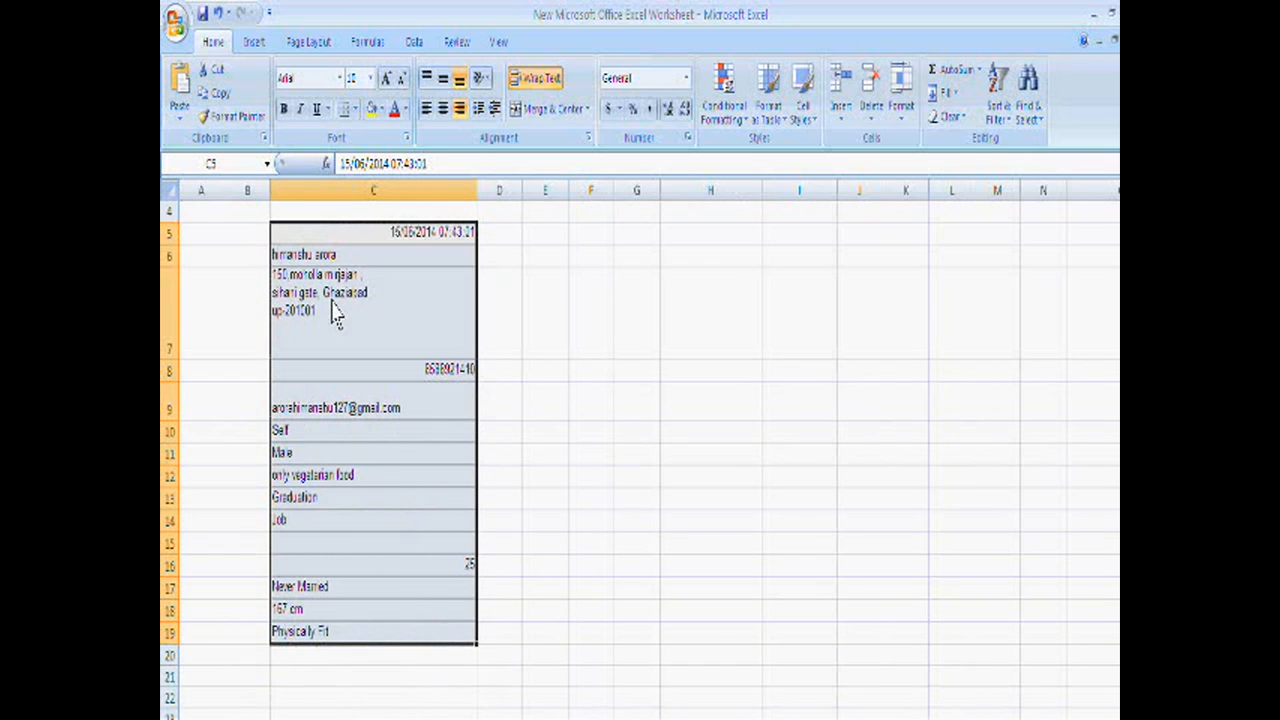
mouse_move(528, 556)
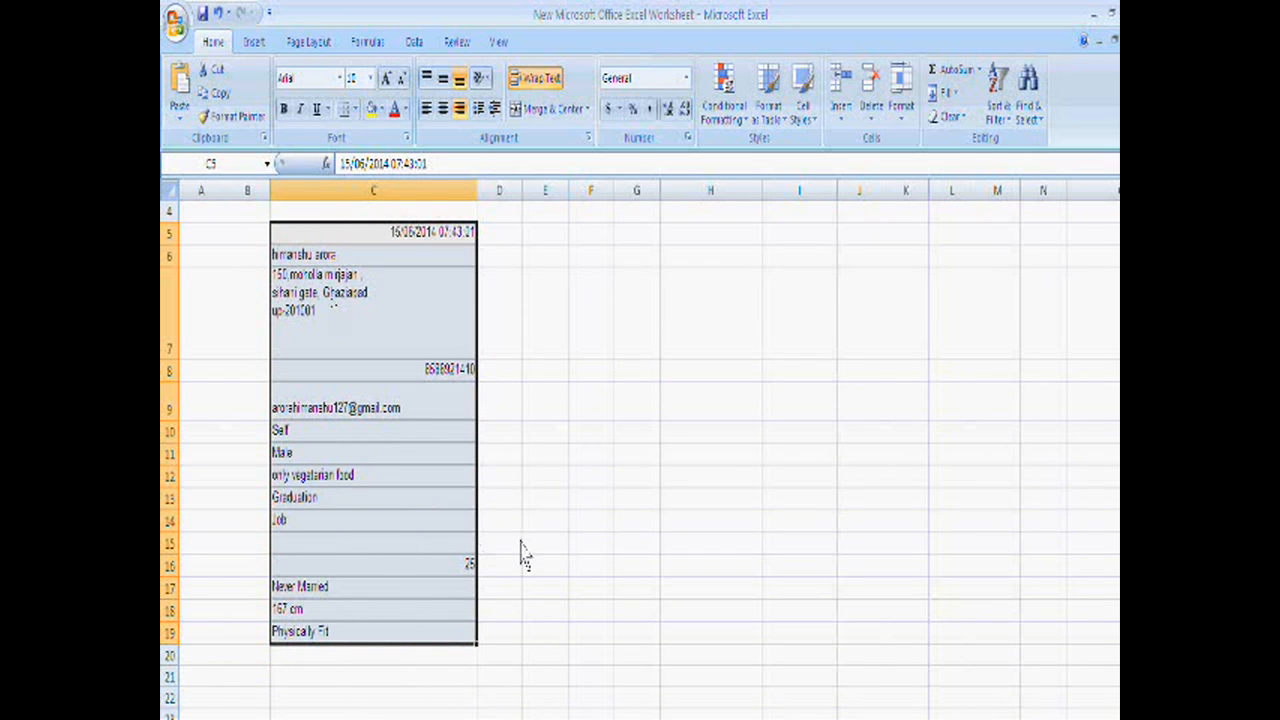